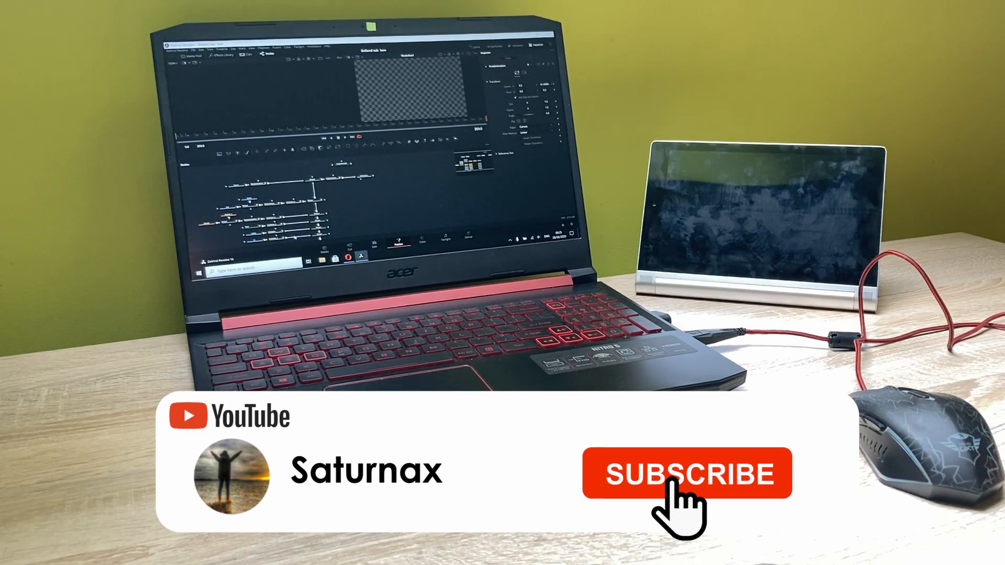
Step: Open Sklep Play on the tablet and scroll the 'monitor pc' search results to spacedesk
{"action": "left_click", "coordinate": [686, 473]}
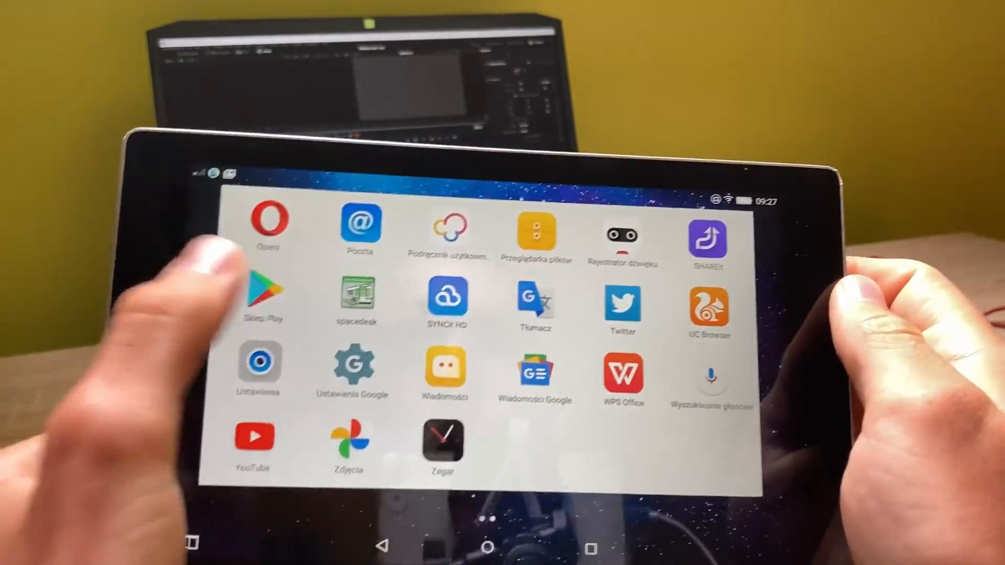
{"action": "left_click", "coordinate": [262, 290]}
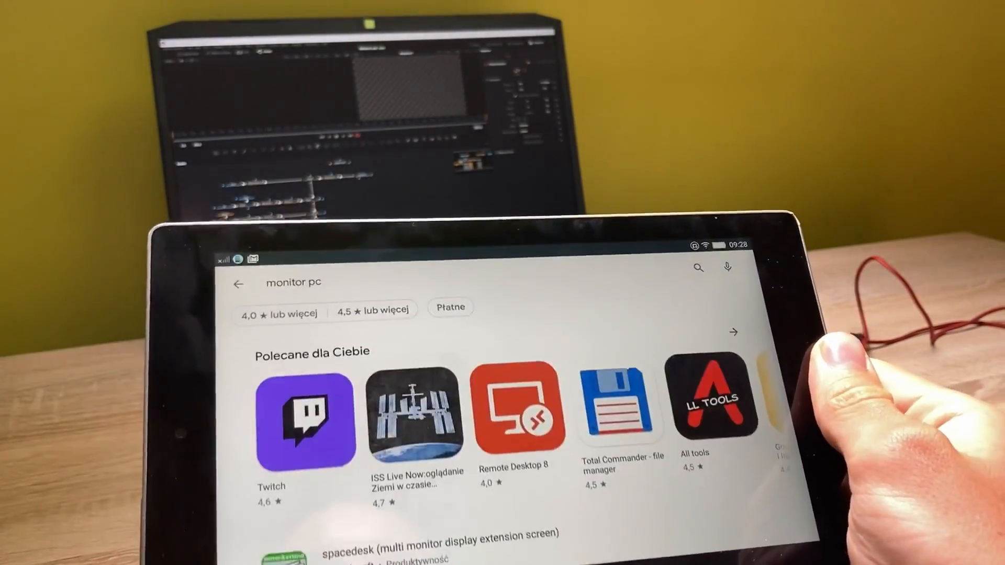
{"action": "scroll", "scroll_direction": "down", "scroll_amount": 3}
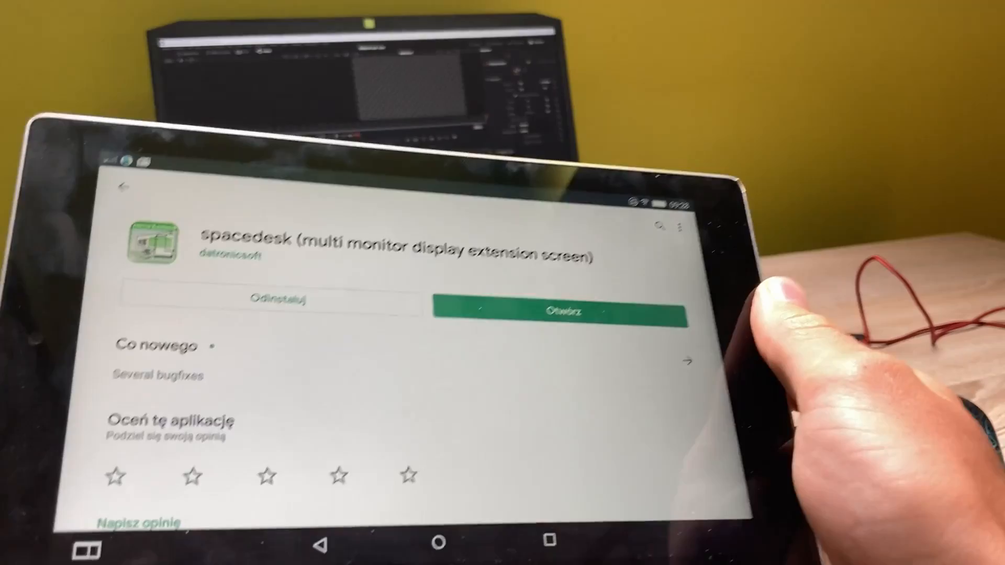
Step: Open the installed spacedesk app from its Play Store listing
{"action": "left_click", "coordinate": [554, 312]}
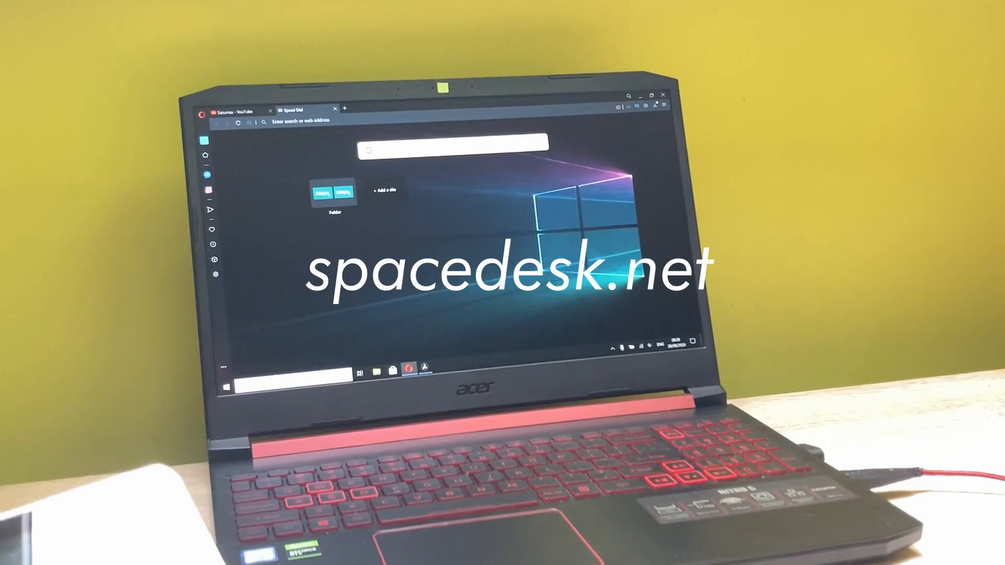
Step: On spacedesk.net, expand DOWNLOAD and get the Windows 10 (64-bit) driver
{"action": "type", "text": "spacedesk.net/#box_434"}
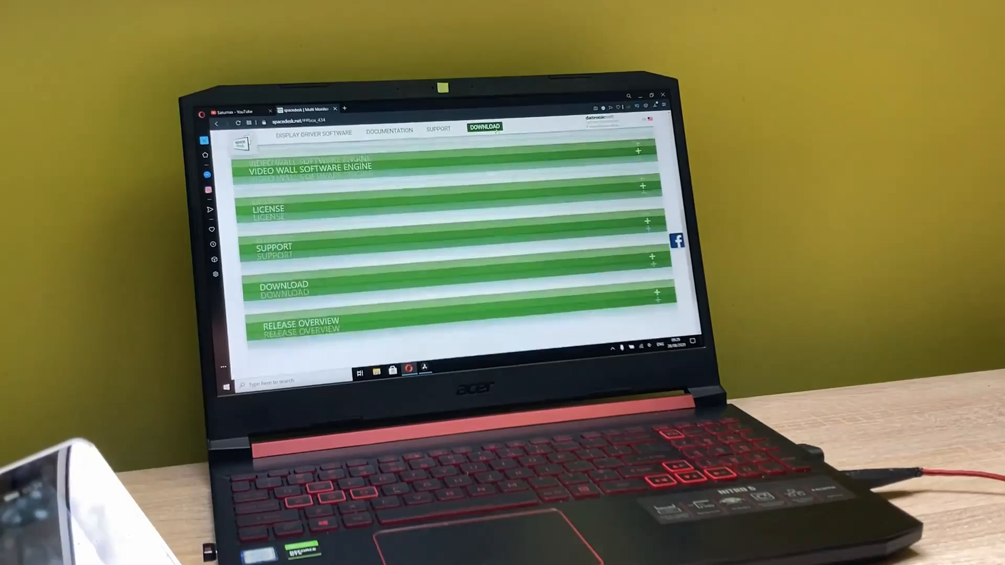
{"action": "left_click", "coordinate": [671, 294]}
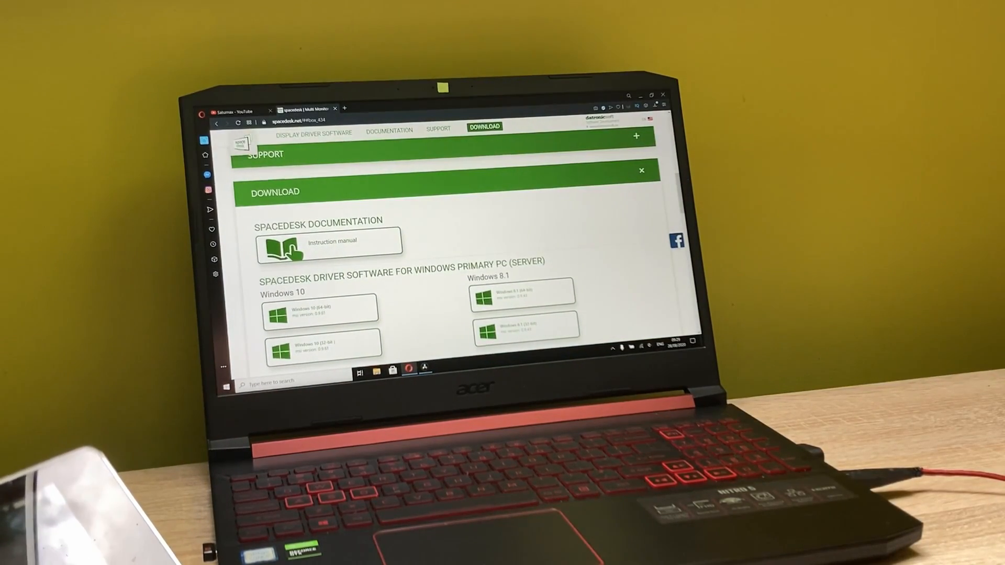
{"action": "scroll", "scroll_direction": "down", "scroll_amount": 3}
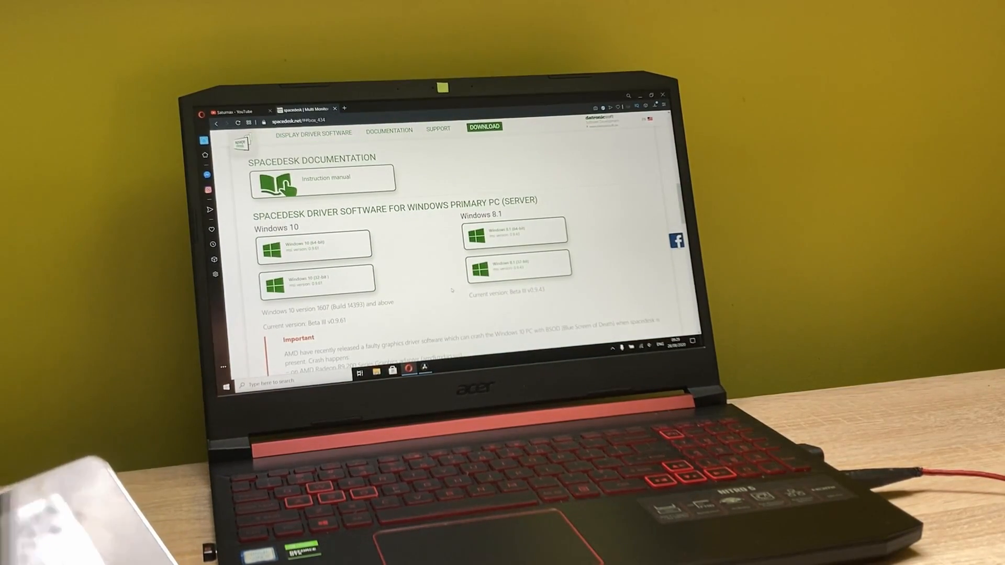
{"action": "left_click", "coordinate": [485, 126]}
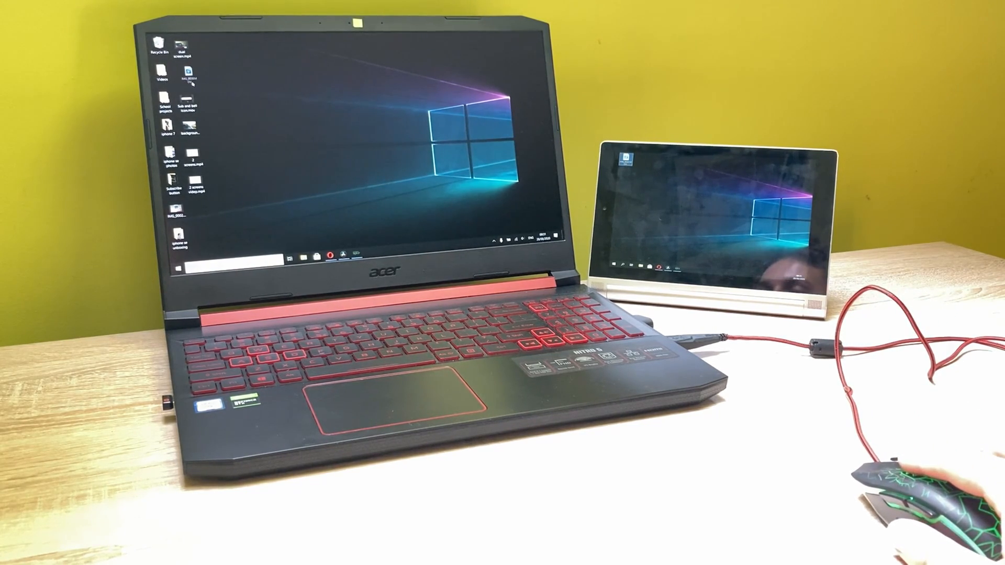
Step: Select a desktop file while the tablet shows the extended Windows desktop
{"action": "left_click", "coordinate": [187, 75]}
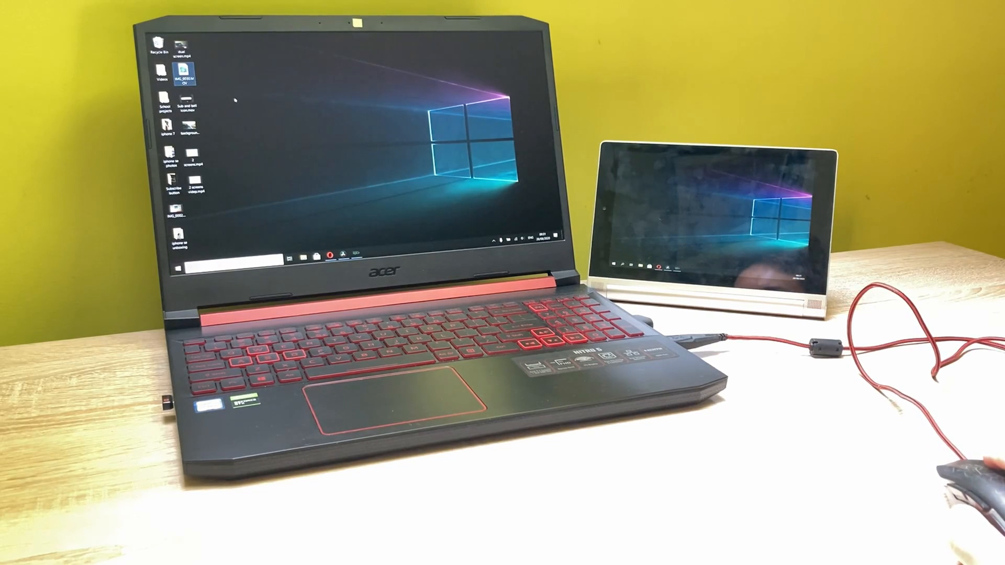